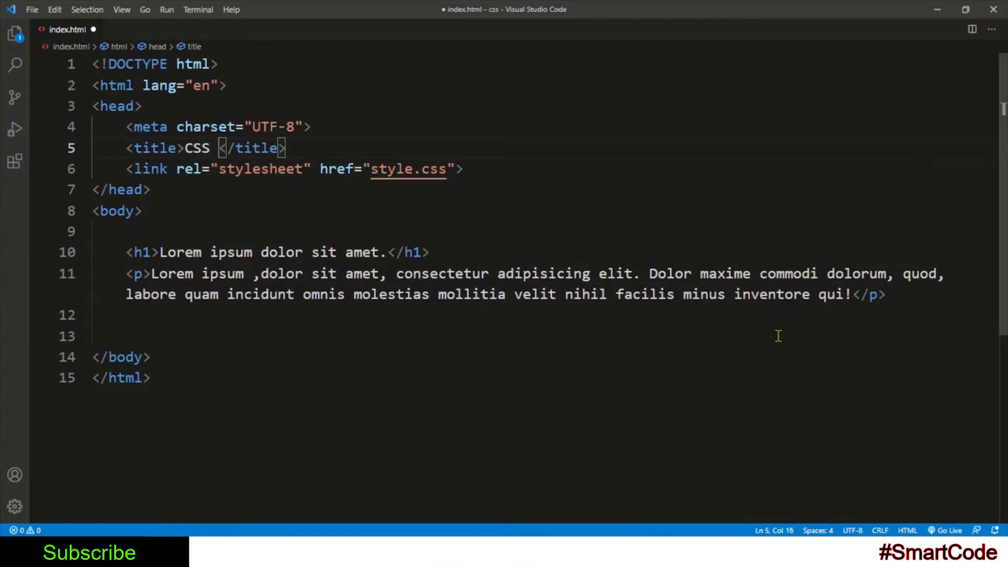
# Step: Complete the page title so it reads 'CSS inheritance'
pyautogui.write('inheritance')
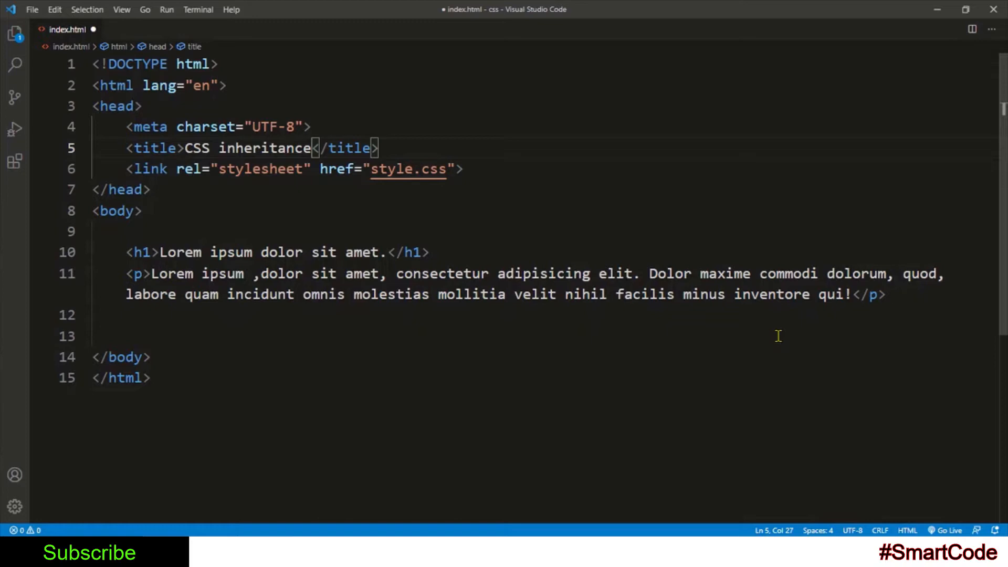
pyautogui.press('Ctrl+s')
pyautogui.write('body')
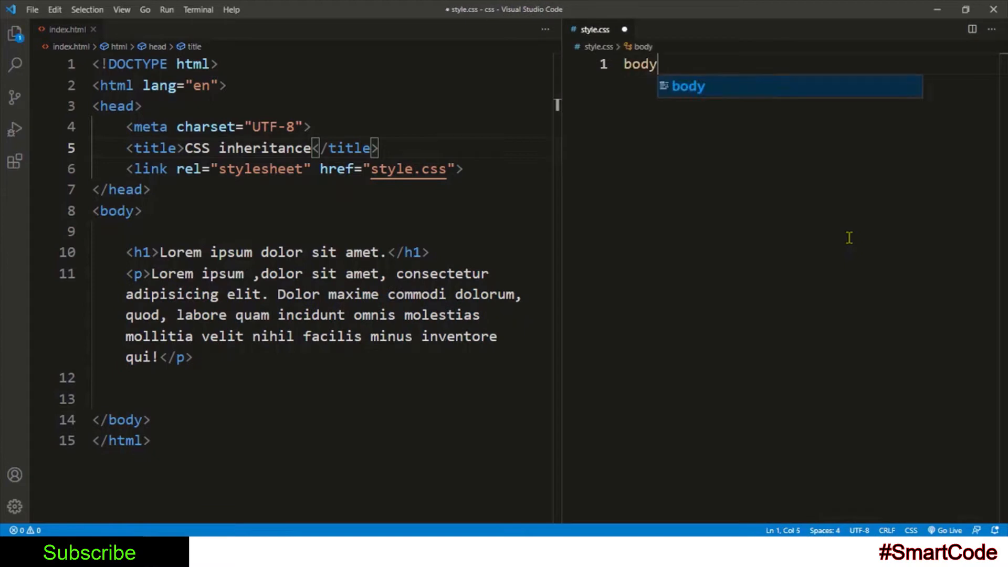
# Step: Write a body rule in style.css with color: blue
pyautogui.write('{')
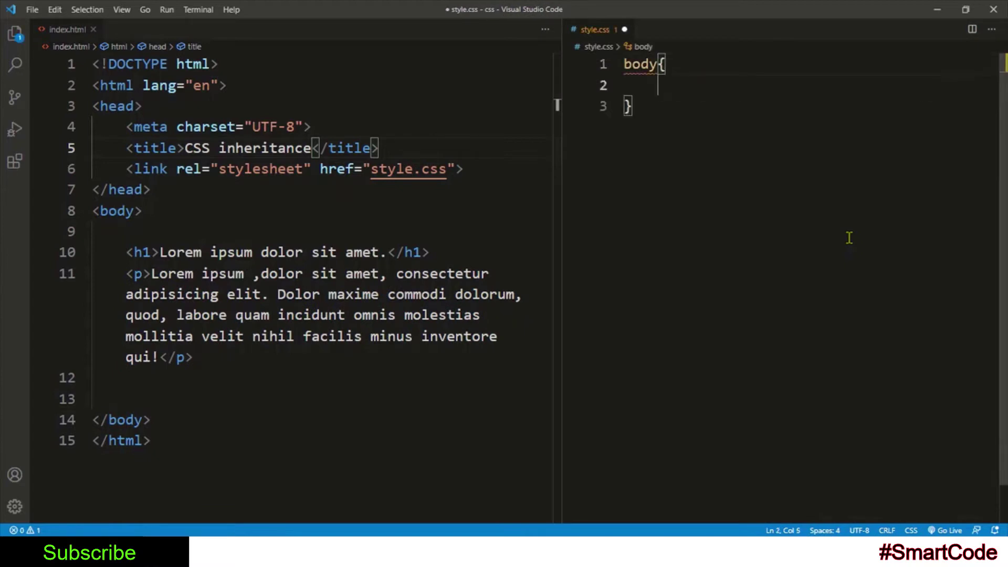
pyautogui.write('color:')
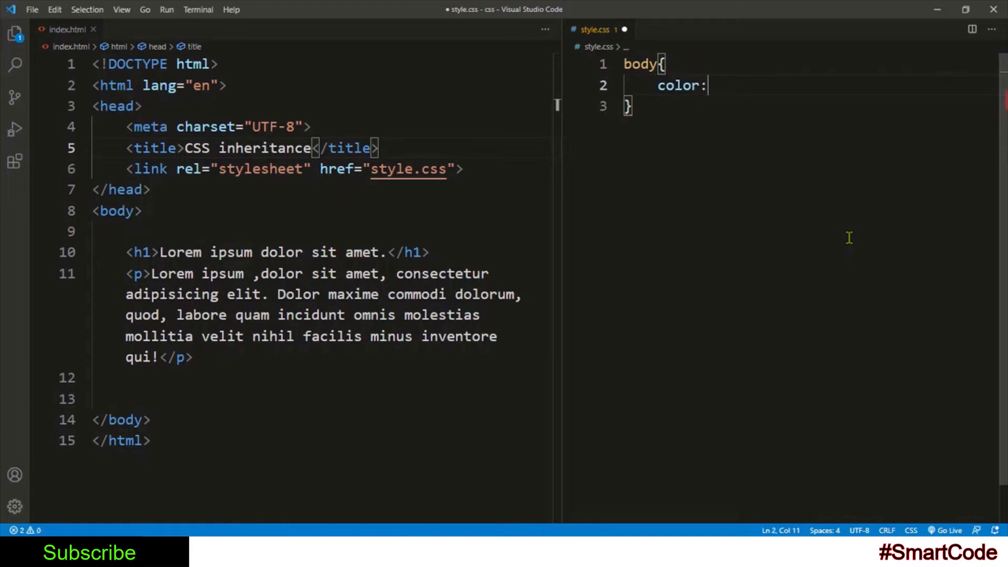
pyautogui.write('blue;')
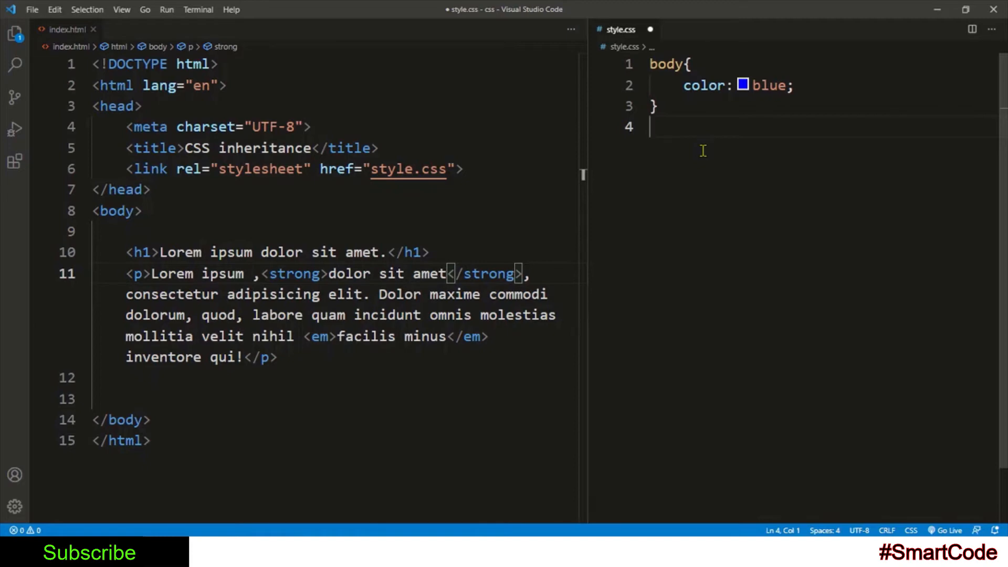
# Step: Add a p rule with font-size 25px and text-decoration underline
pyautogui.write('p')
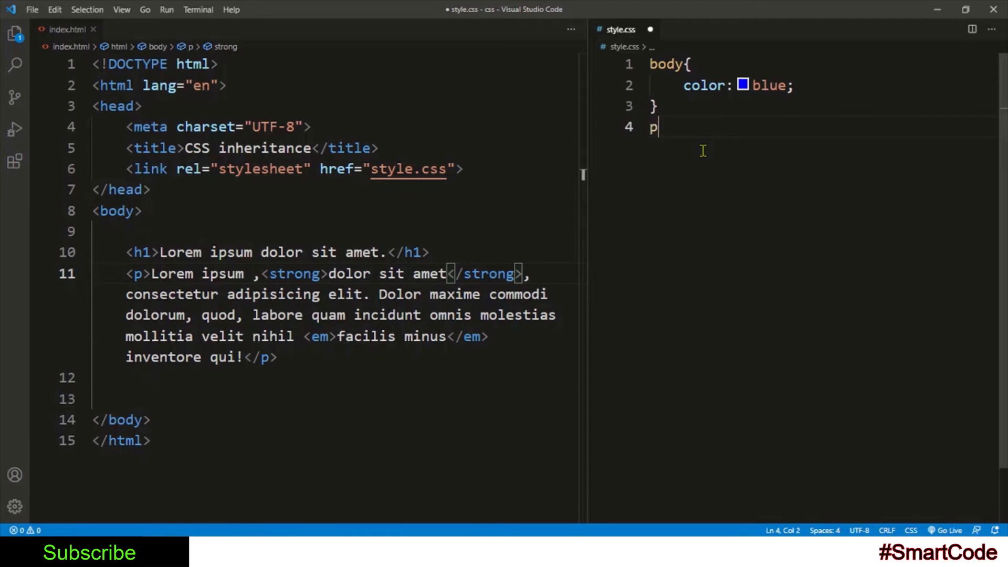
pyautogui.write('{')
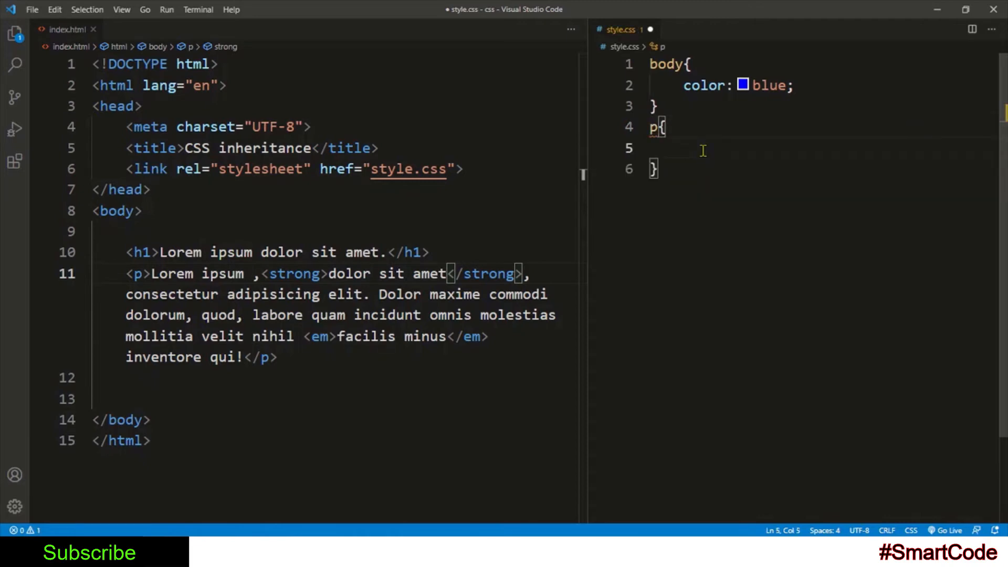
pyautogui.write('font-size')
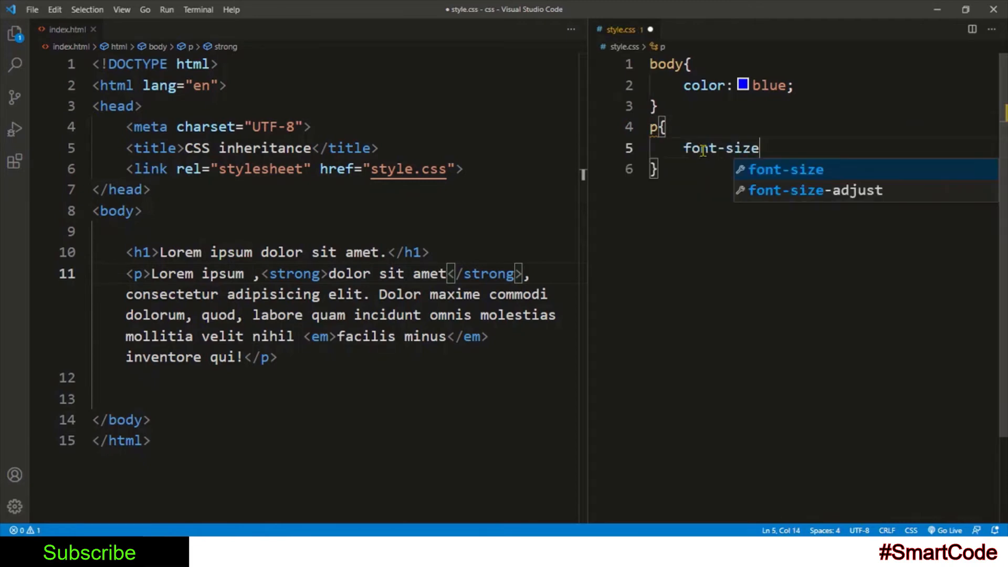
pyautogui.write(':')
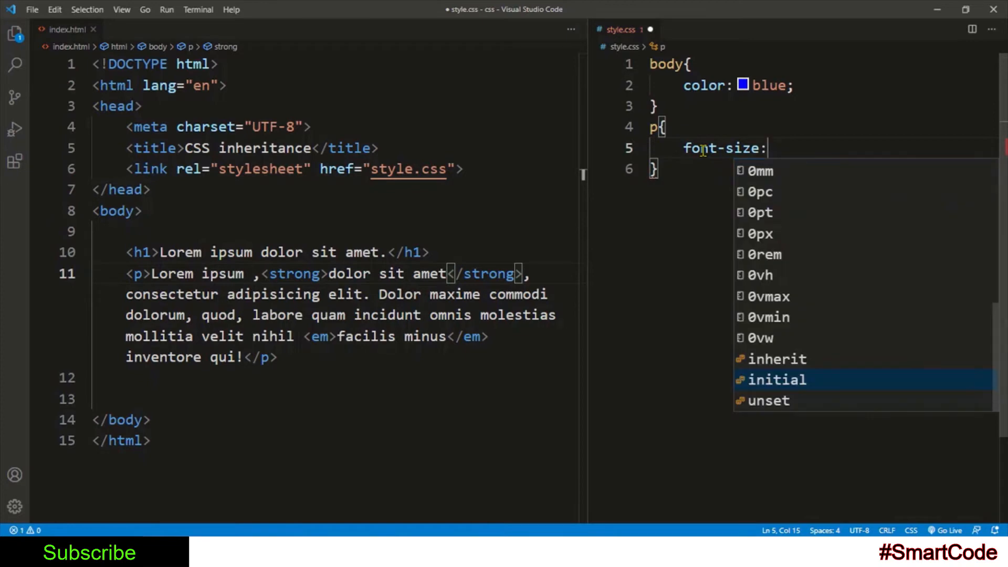
pyautogui.write('25px;')
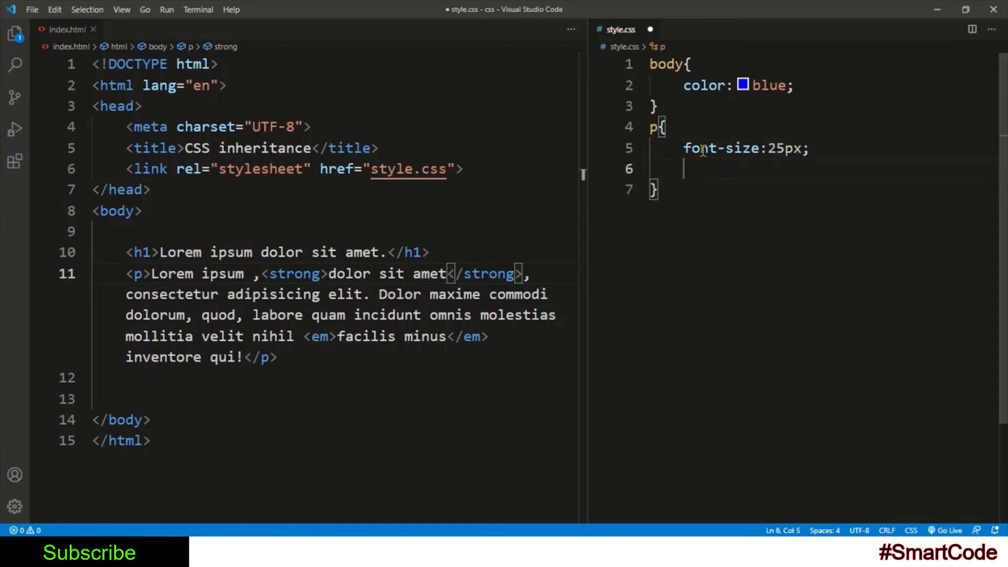
pyautogui.write('text')
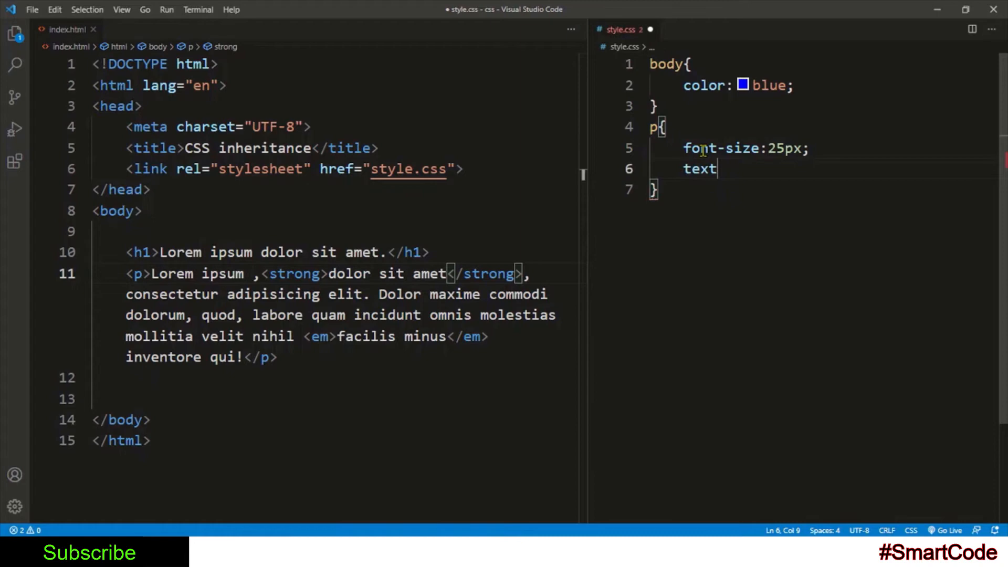
pyautogui.write('-deco')
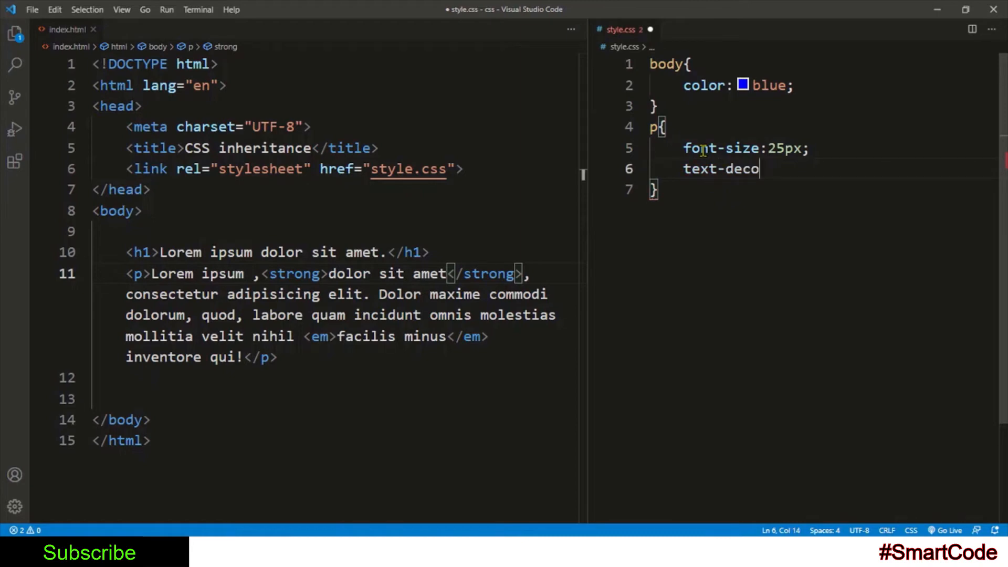
pyautogui.write('ration:')
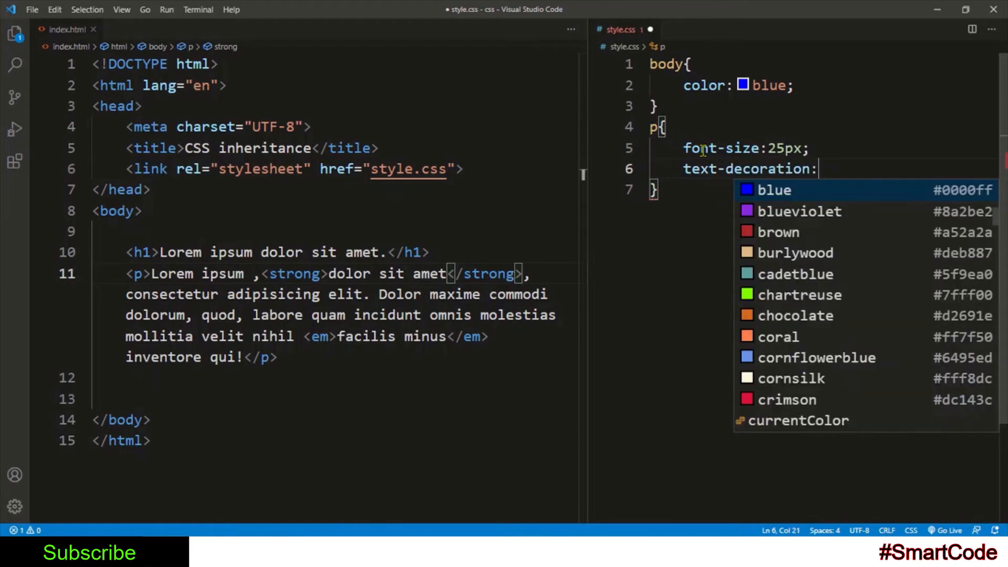
pyautogui.write('underline;')
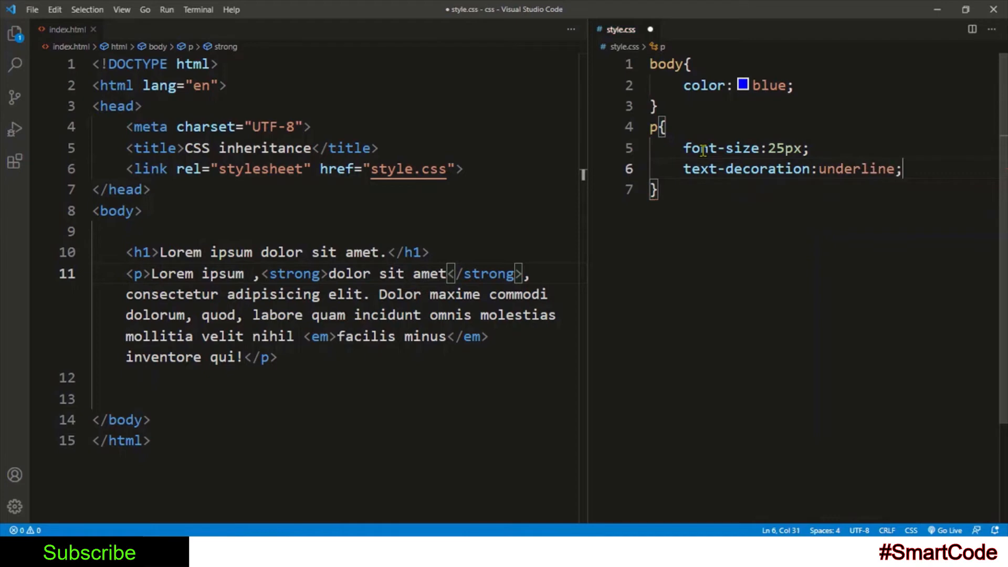
# Step: Give the p rule font-weight: normal, save style.css and switch to the browser
pyautogui.write('f')
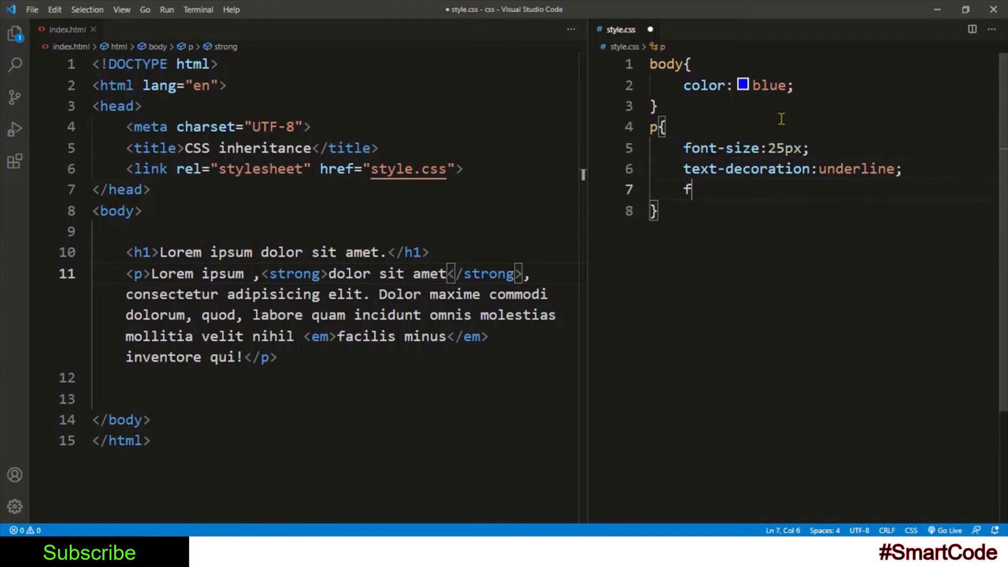
pyautogui.write('ont-weig')
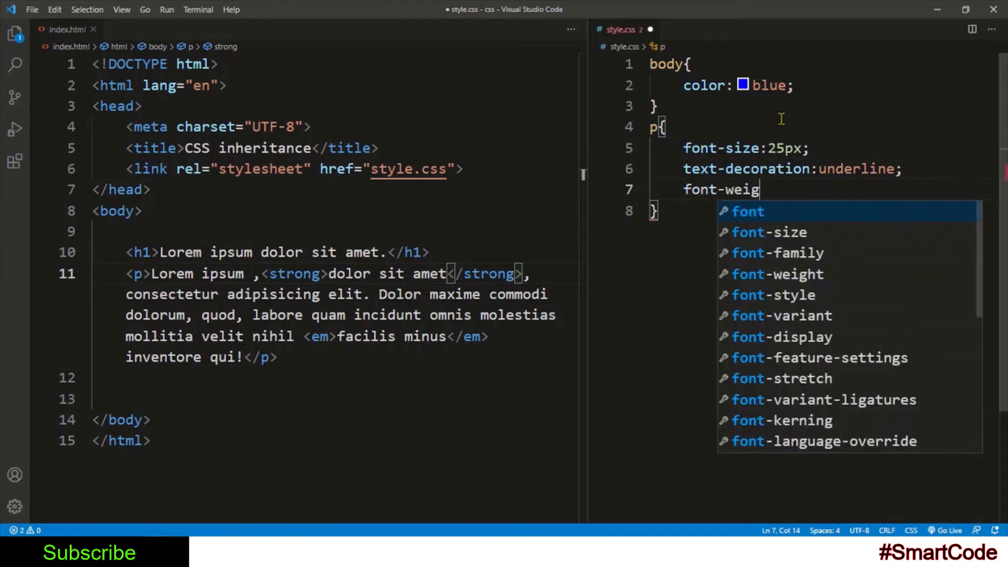
pyautogui.write('ht: normal;')
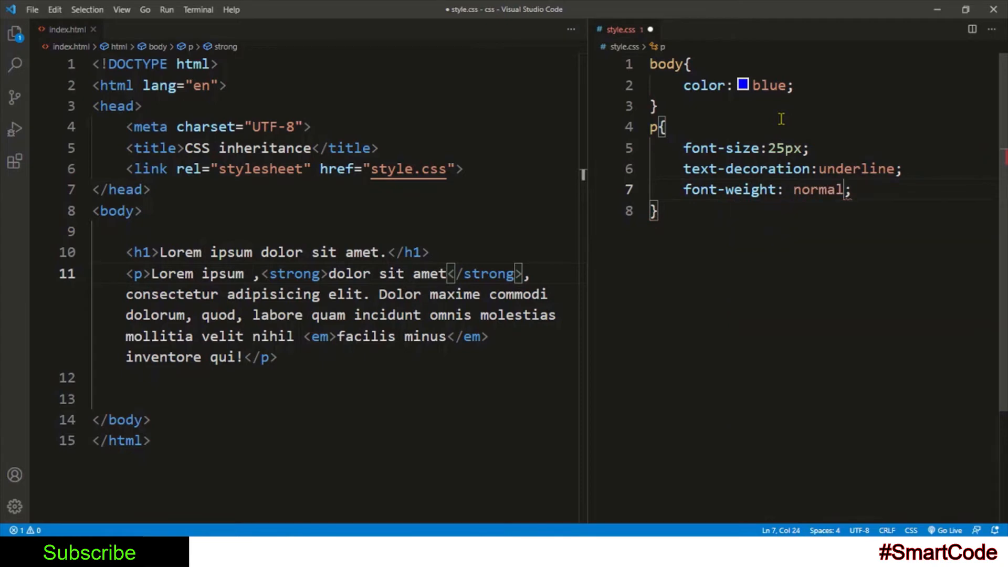
pyautogui.press('Ctrl+s')
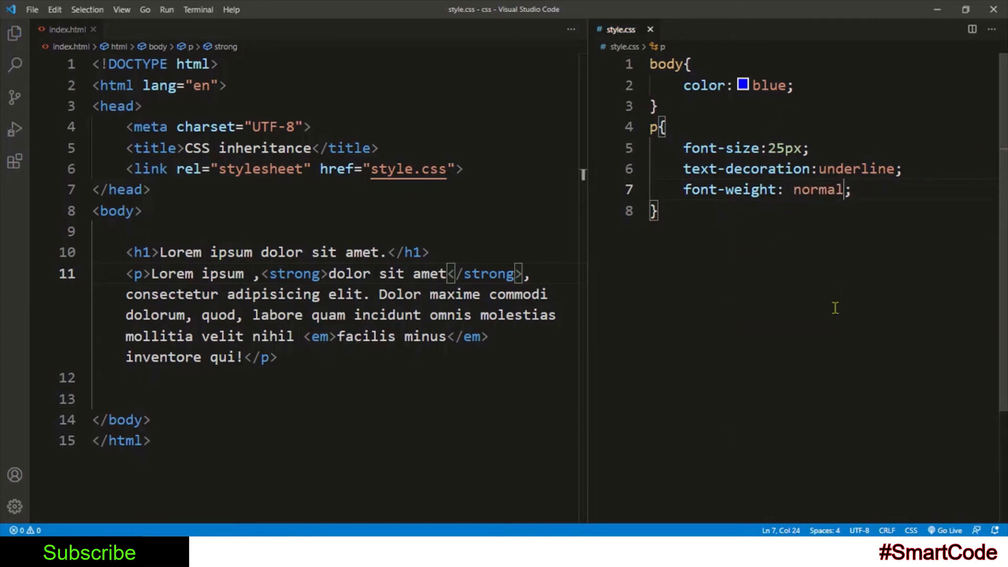
pyautogui.moveTo(833, 349)
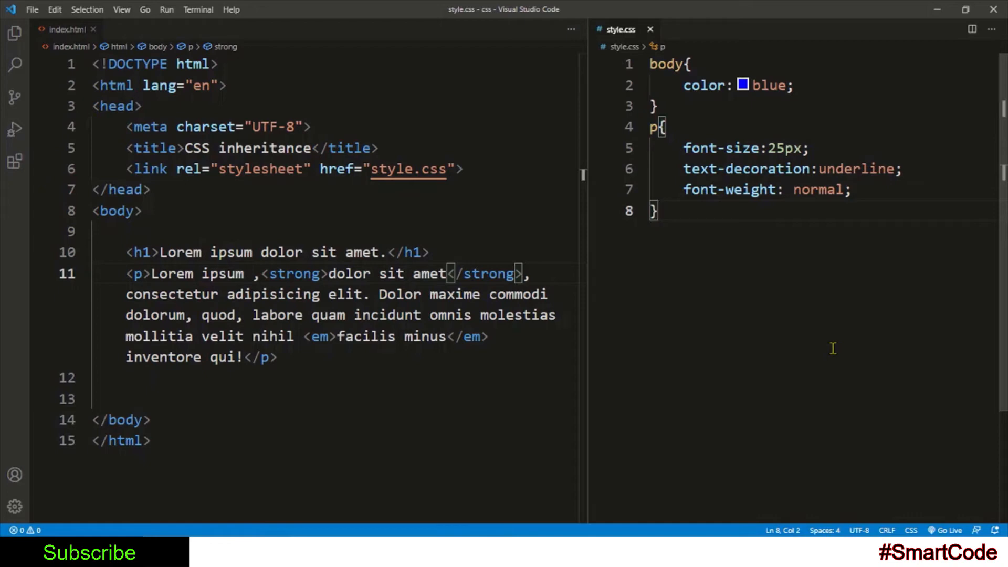
pyautogui.click(61, 38)
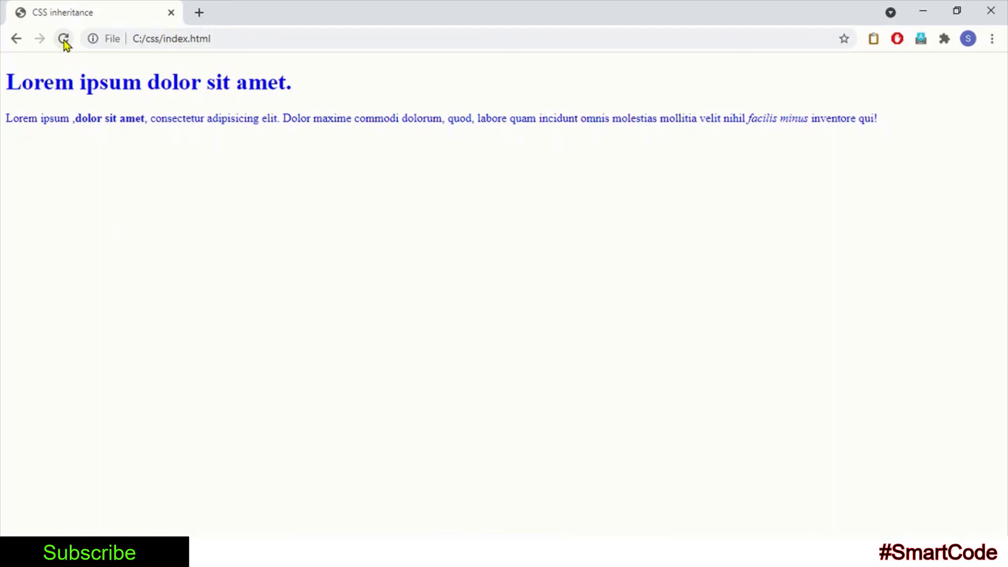
# Step: Reload the page in Chrome so the paragraph shows larger and underlined
pyautogui.click(65, 38)
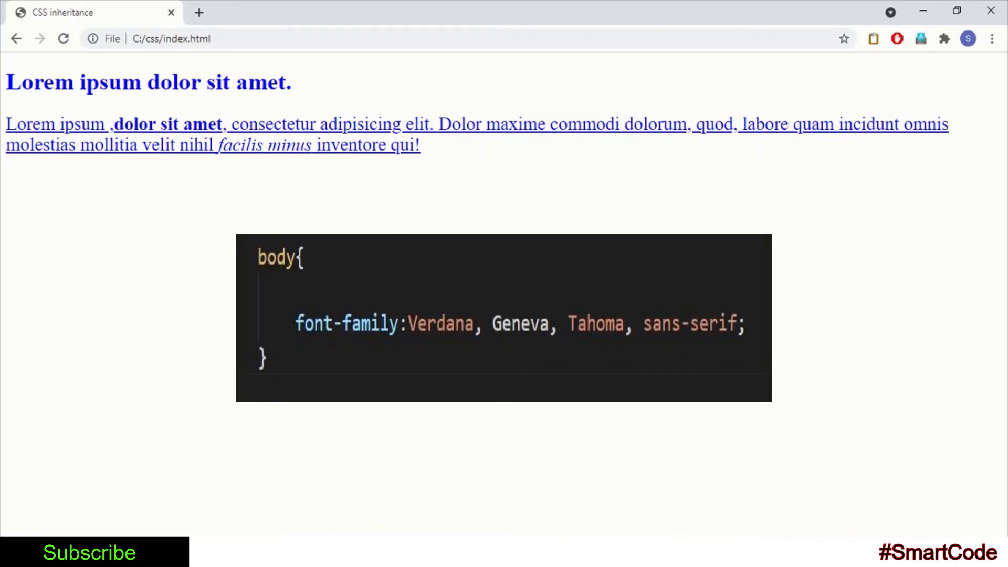
pyautogui.moveTo(946, 486)
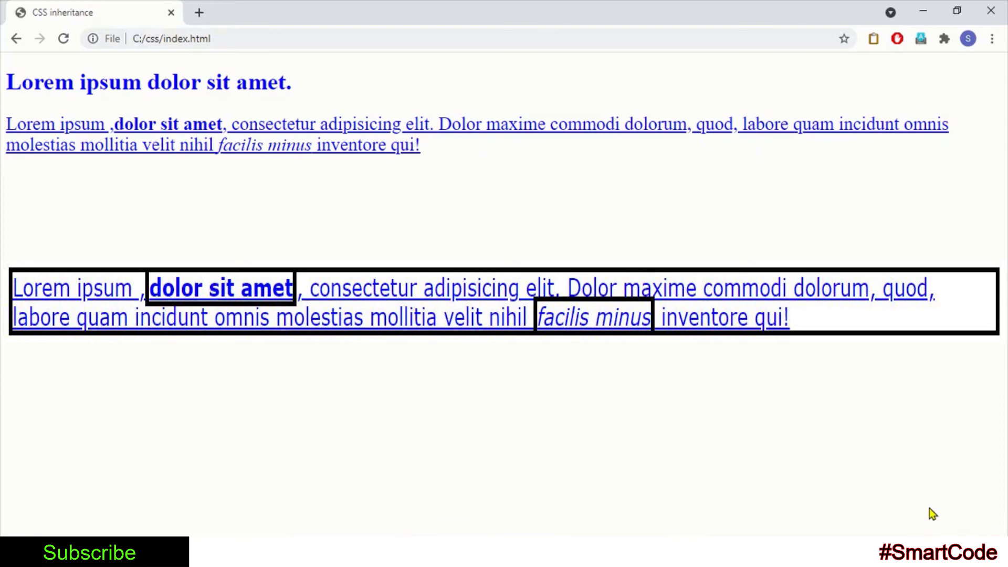
pyautogui.moveTo(989, 519)
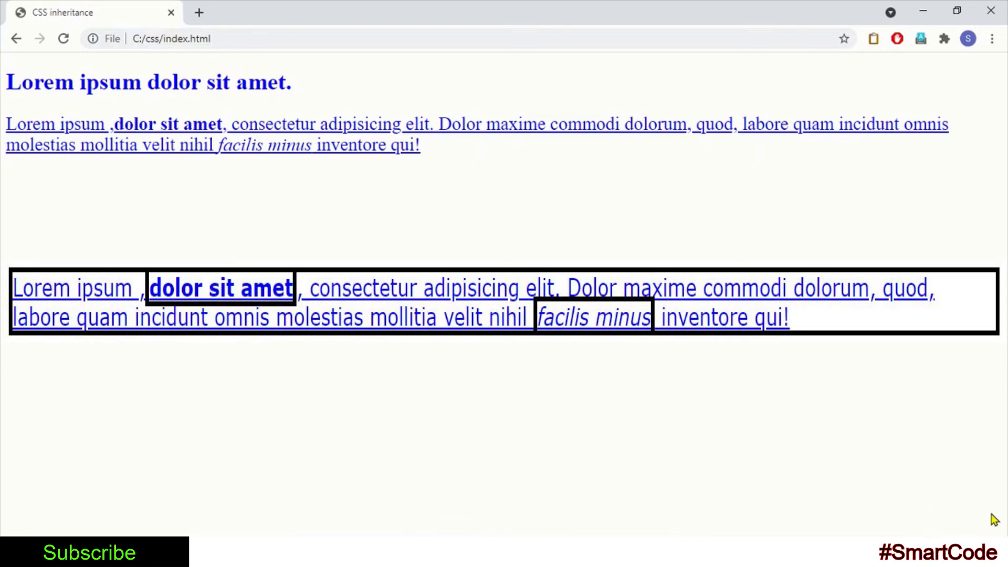
pyautogui.moveTo(947, 491)
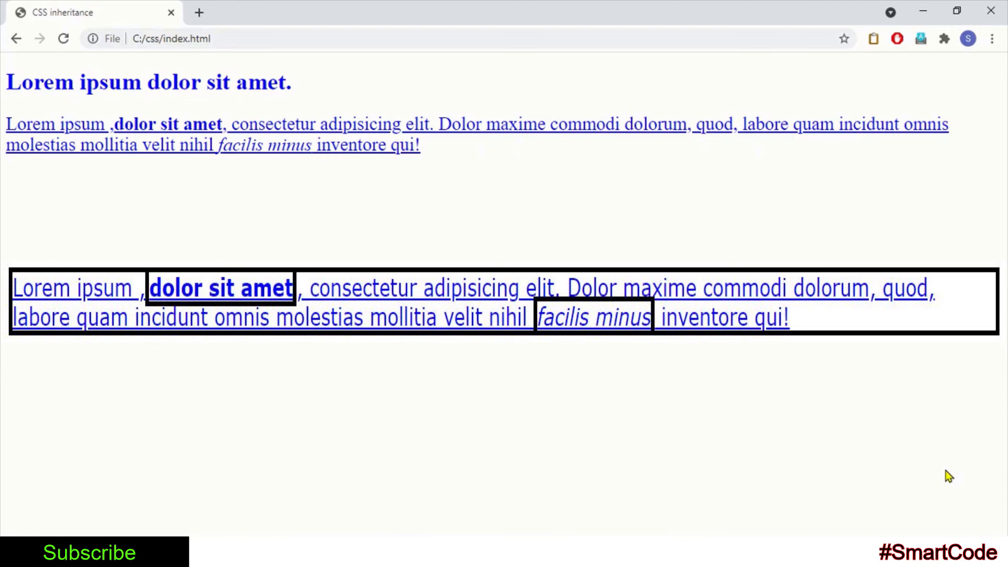
pyautogui.moveTo(930, 514)
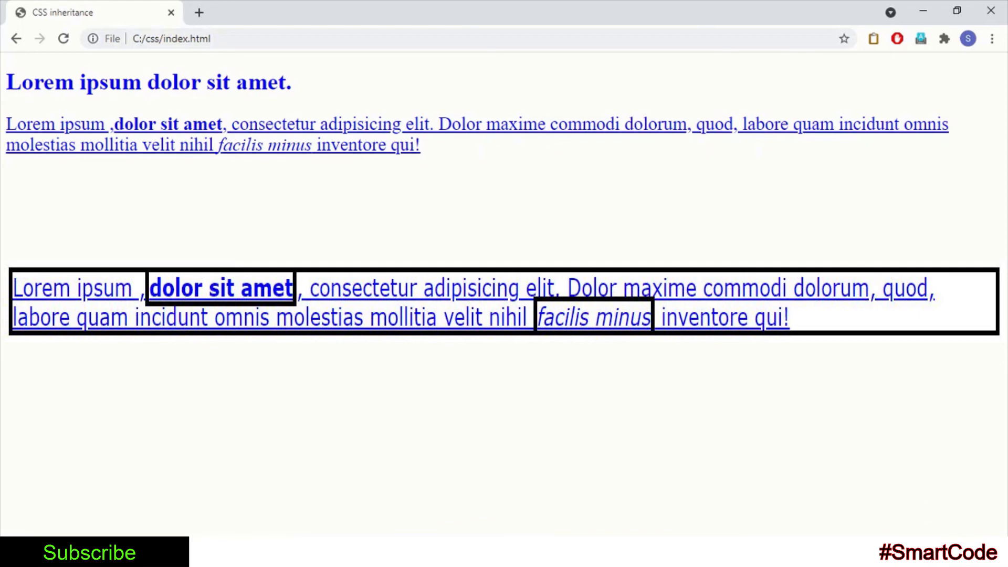
pyautogui.moveTo(945, 477)
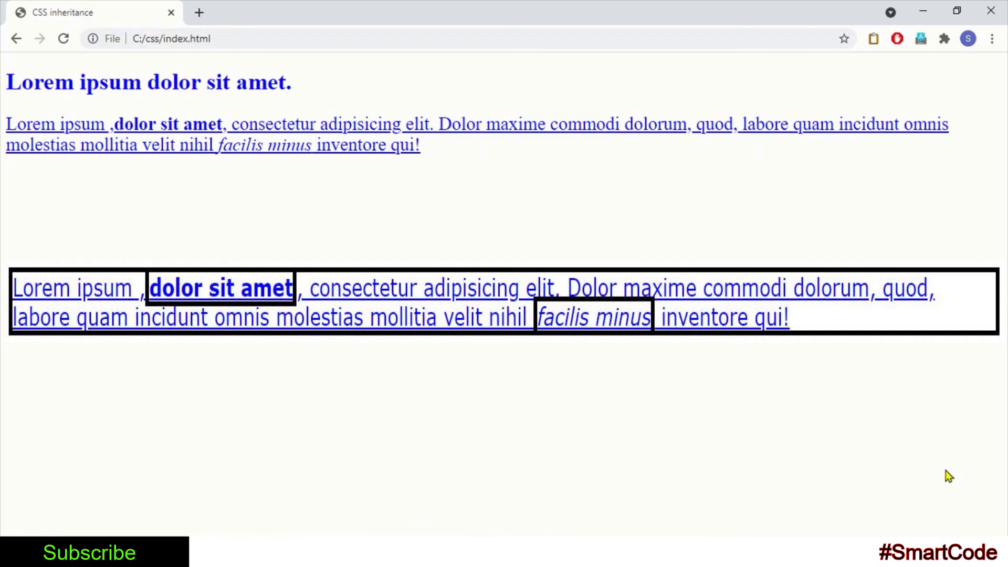
pyautogui.moveTo(930, 513)
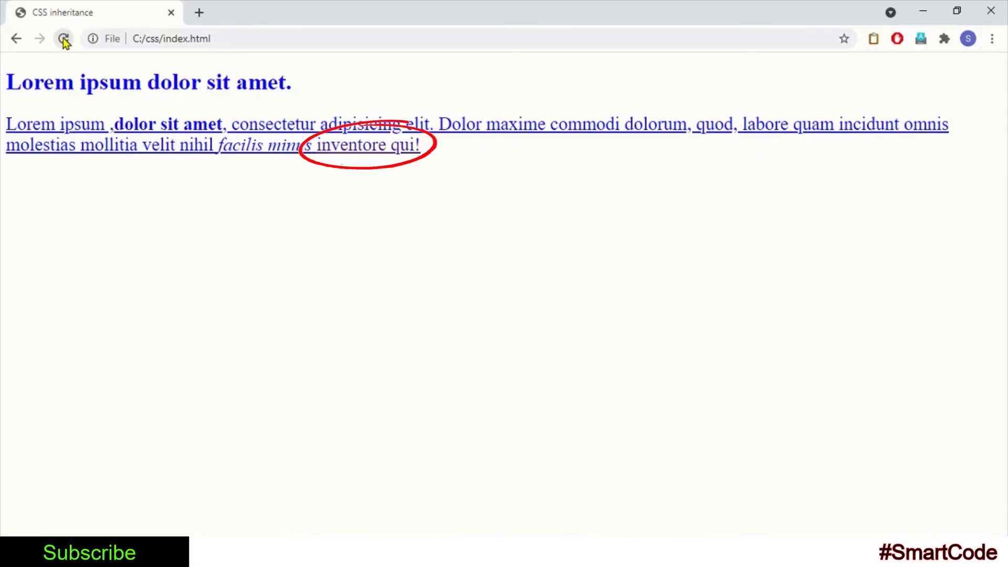
pyautogui.click(63, 38)
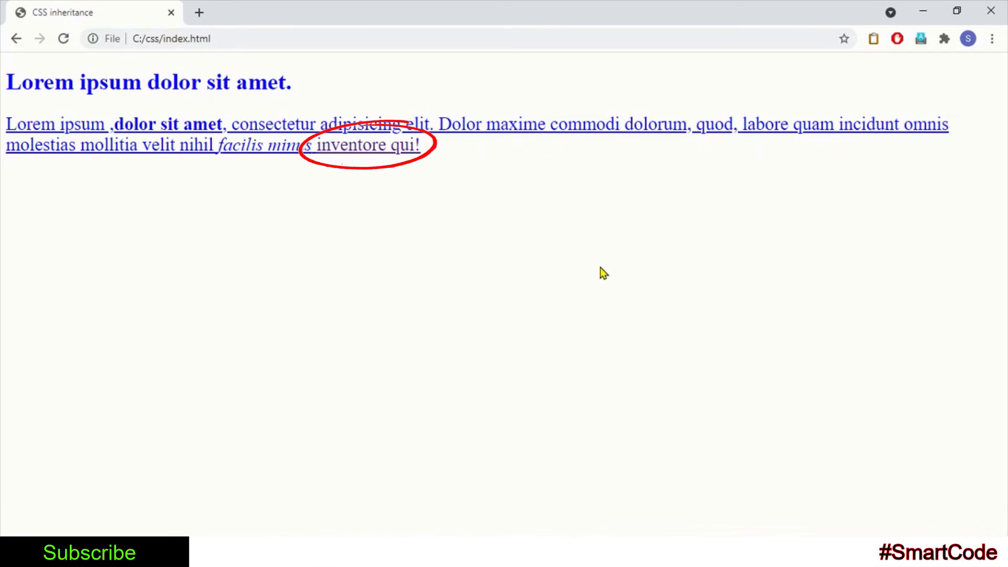
pyautogui.press('alt+tab')
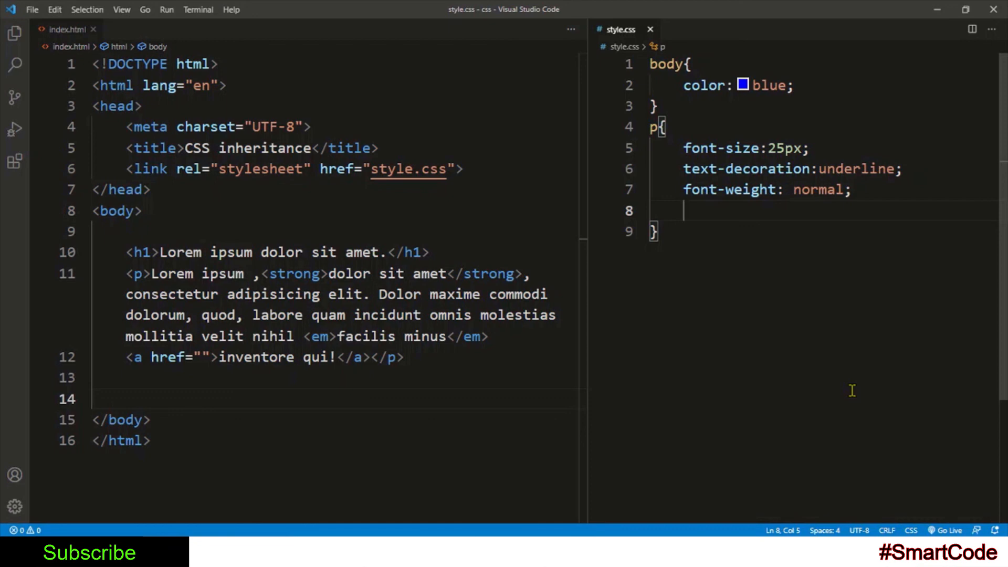
# Step: Add color: red to the p rule in style.css
pyautogui.write('color')
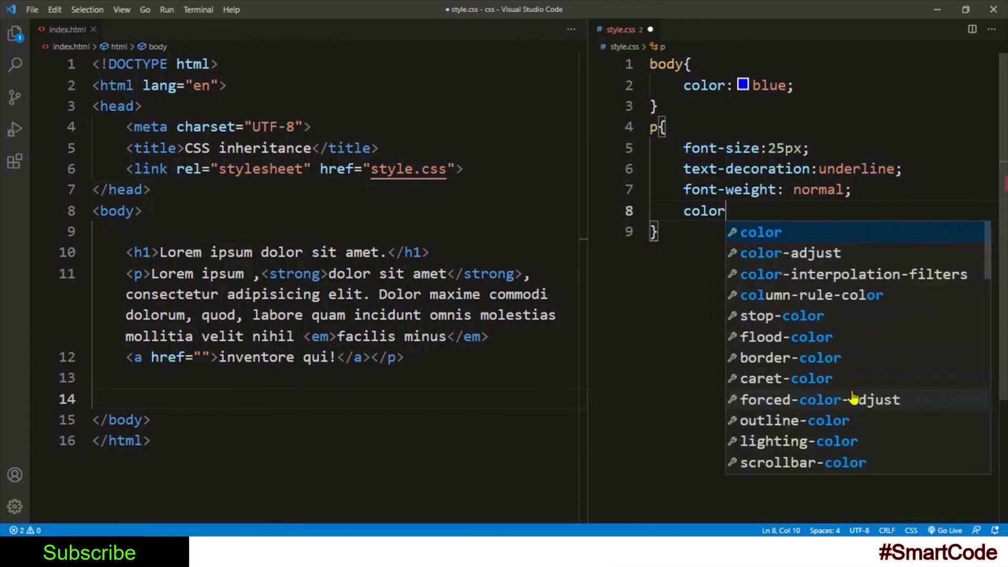
pyautogui.write(':red;')
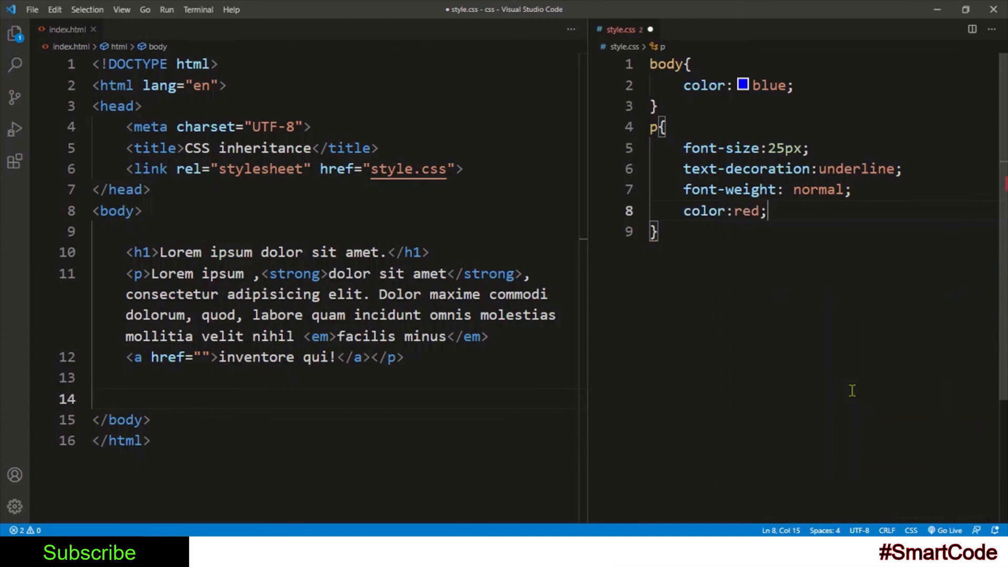